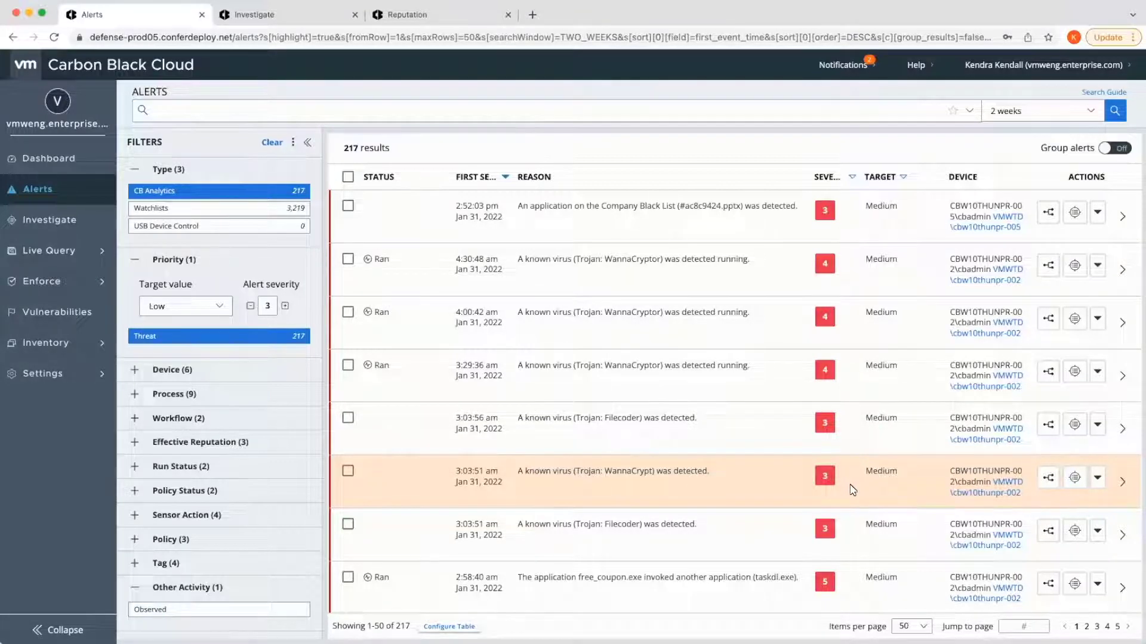
Show the 4:30:48 am WannaCryptor alert's details and remediation options beside the alert list.
{"action": "left_click", "coordinate": [658, 263]}
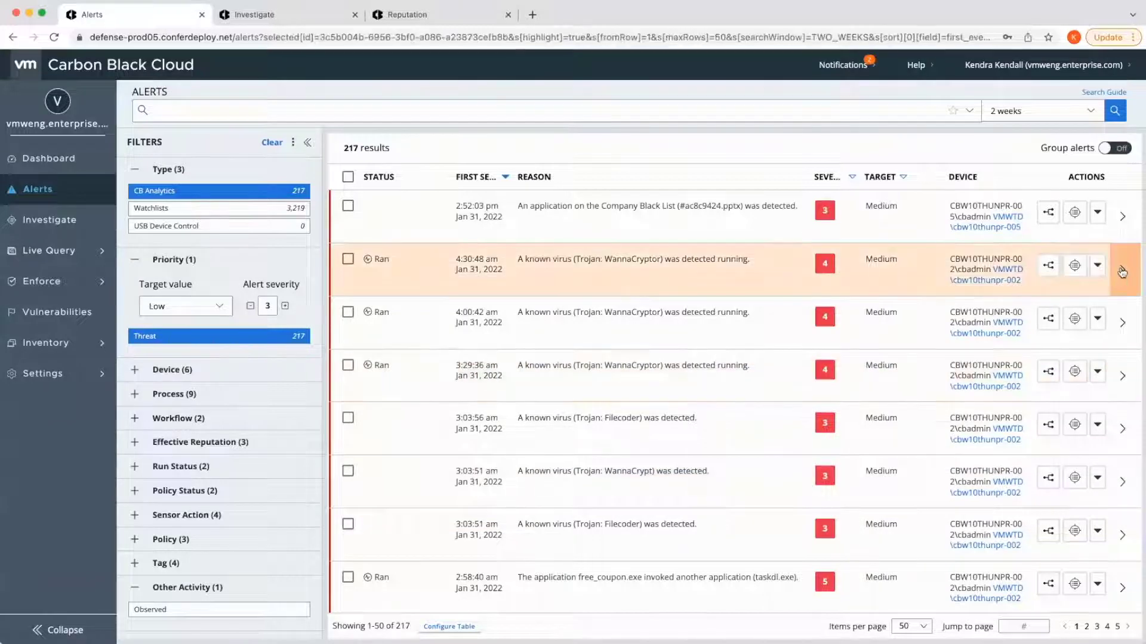
{"action": "left_click", "coordinate": [1123, 265]}
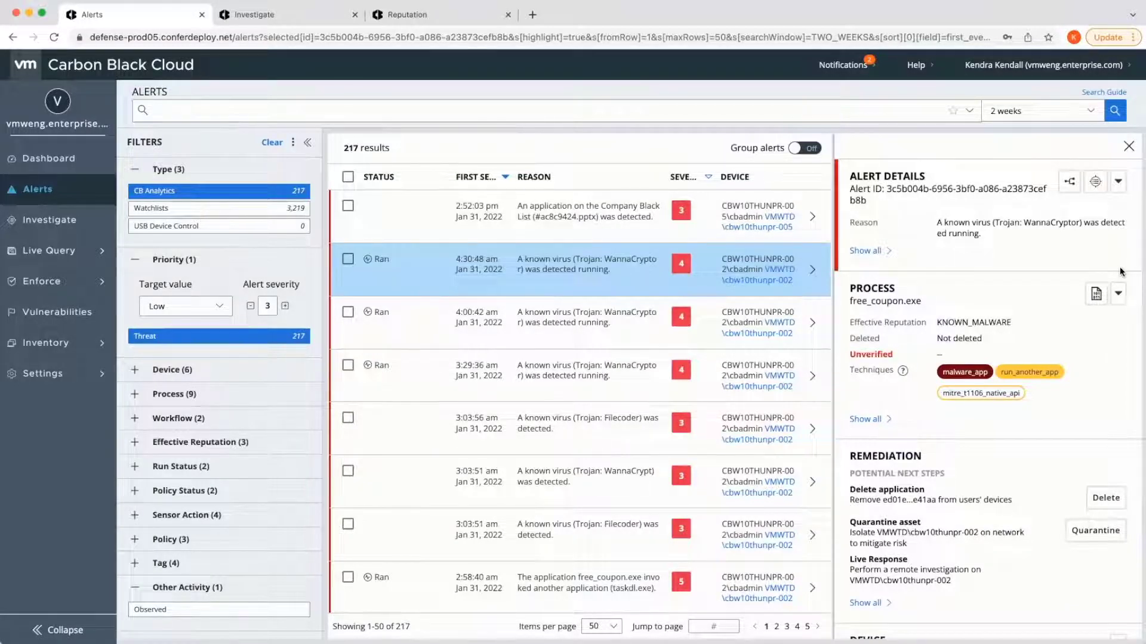
Add the process_cmdline:Clear-EventLog* search (37 events) to a threat report.
{"action": "left_click", "coordinate": [867, 419]}
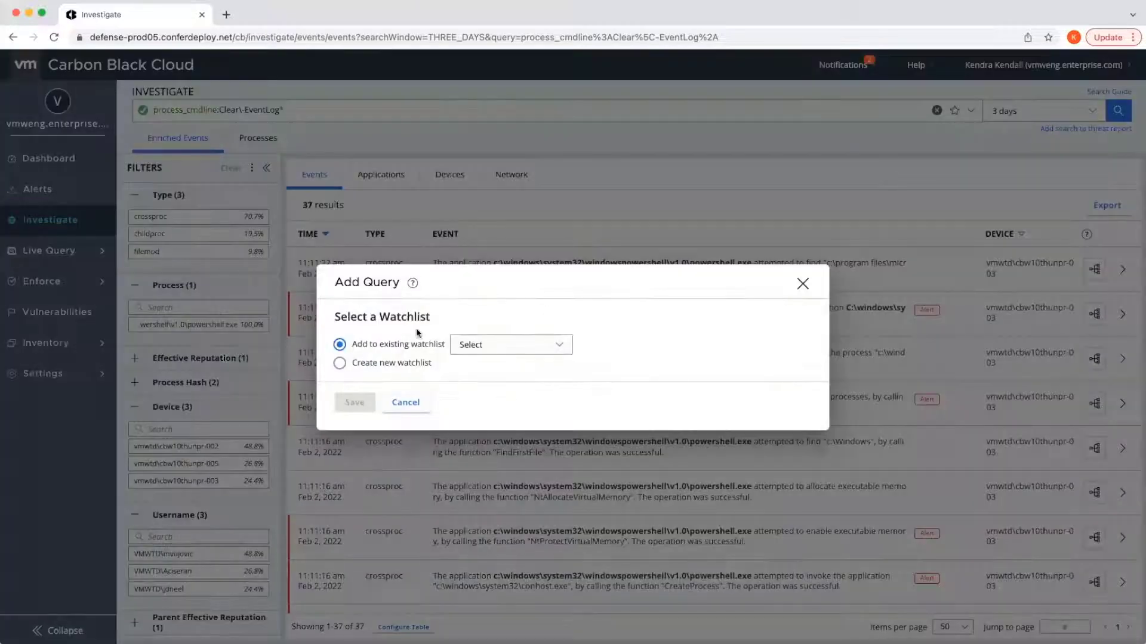
Create a new watchlist with Alert on hit and Evaluate existing data, threat report 'Clear Event Logs'.
{"action": "left_click", "coordinate": [340, 363]}
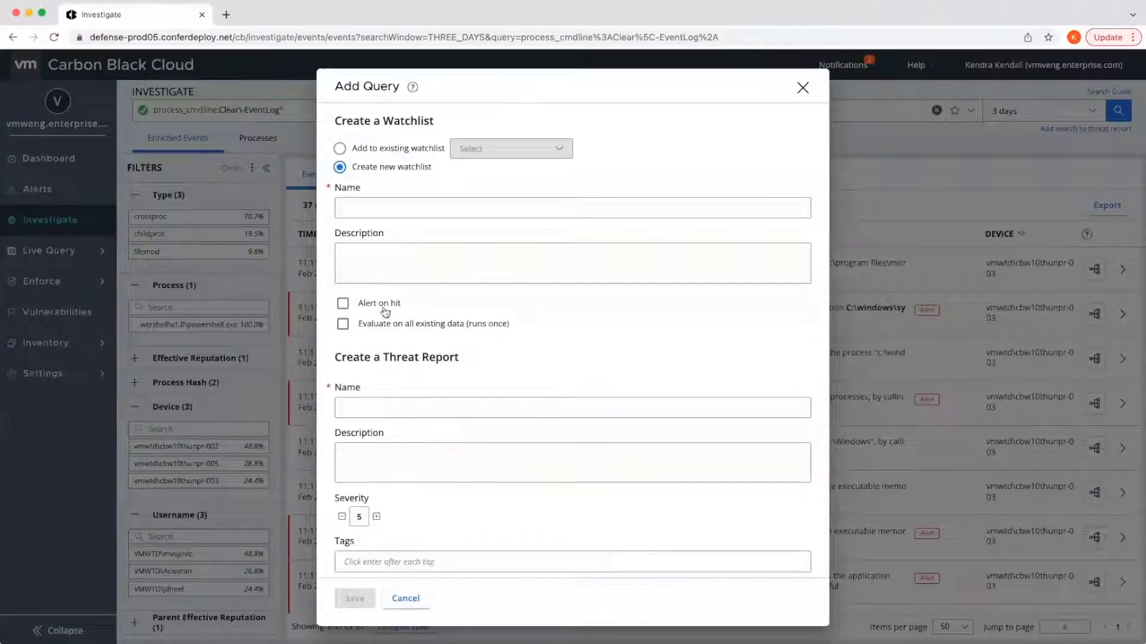
{"action": "left_click", "coordinate": [343, 304]}
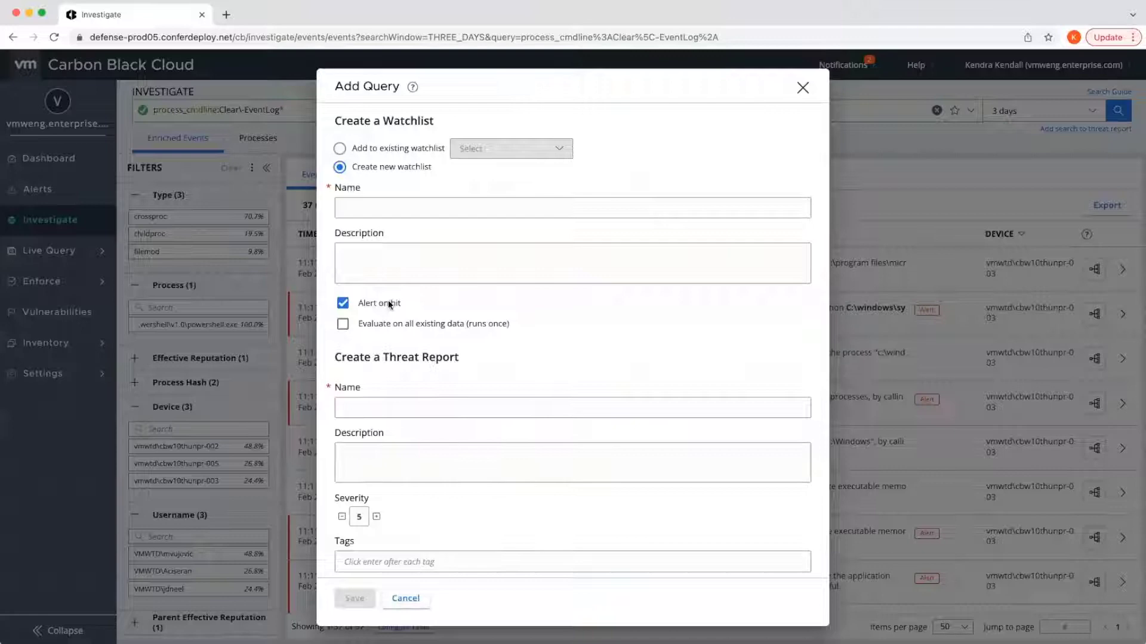
{"action": "left_click", "coordinate": [343, 323]}
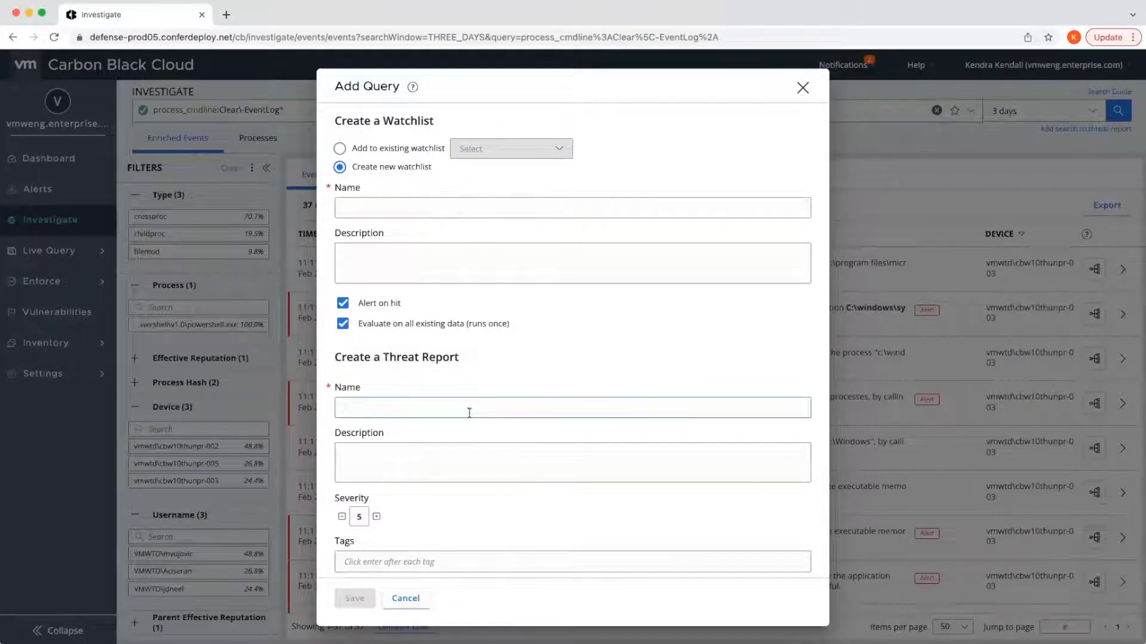
{"action": "type", "text": "Clear Event Logs"}
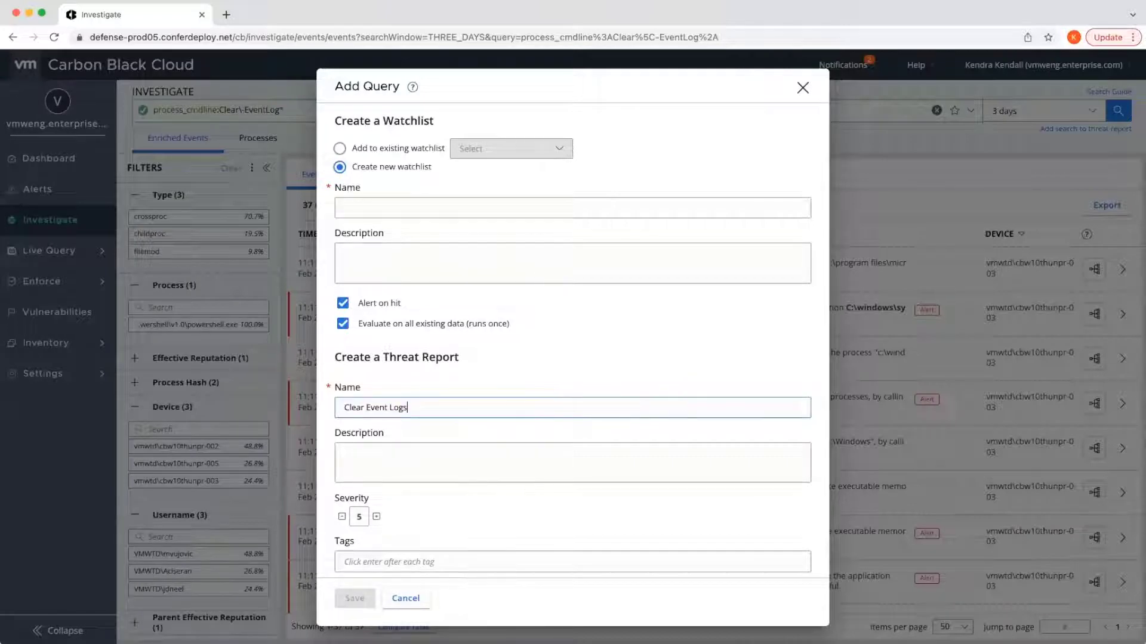
{"action": "mouse_move", "coordinate": [600, 527]}
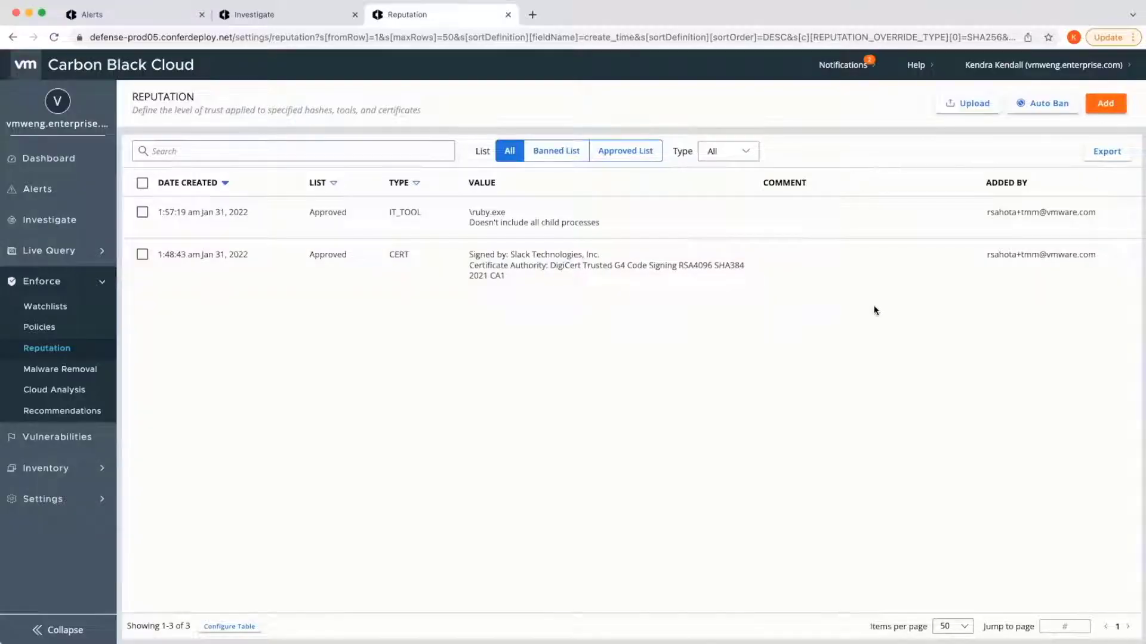
Set the automatic banned list threshold to threat priority 10.
{"action": "left_click", "coordinate": [1048, 103]}
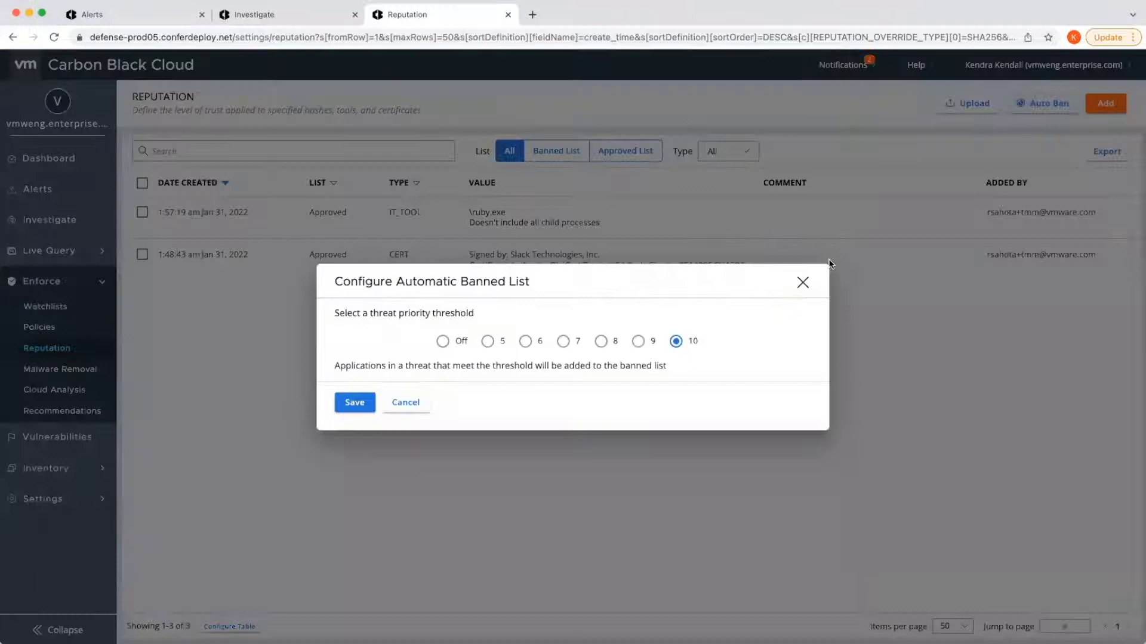
{"action": "mouse_move", "coordinate": [692, 400]}
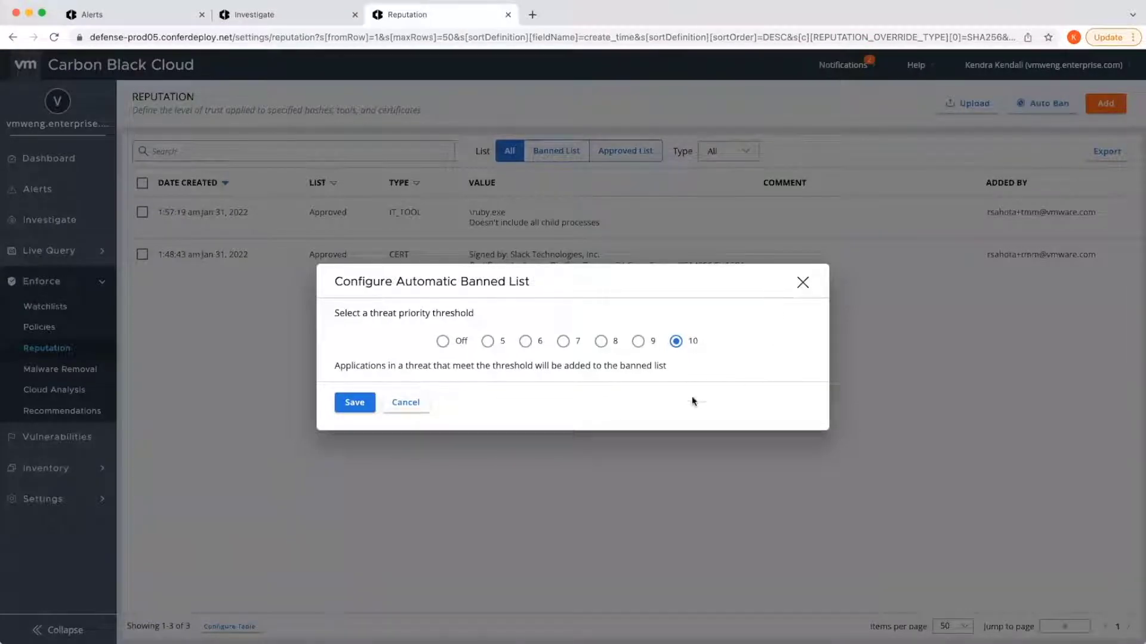
{"action": "mouse_move", "coordinate": [793, 414]}
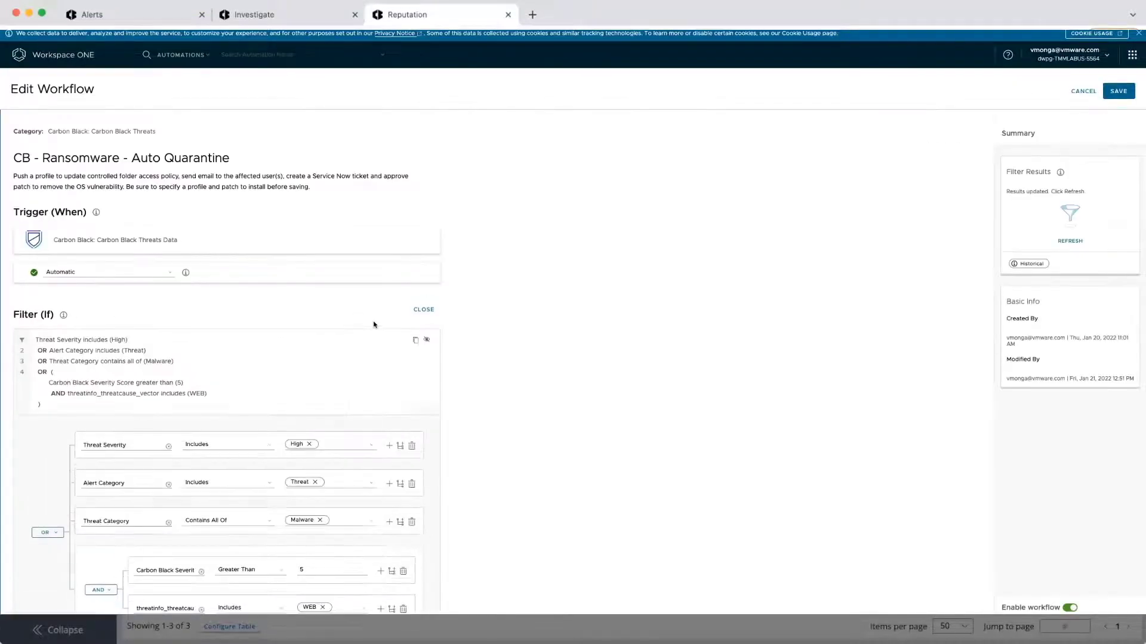
{"action": "scroll", "scroll_direction": "down", "scroll_amount": 3}
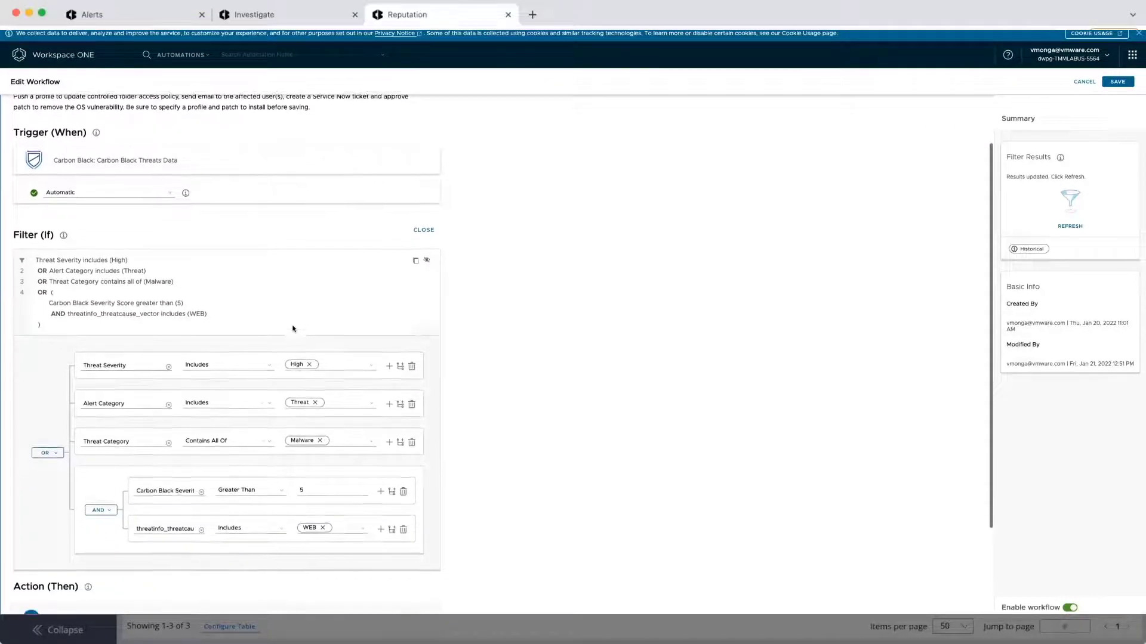
{"action": "scroll", "scroll_direction": "down", "scroll_amount": 3}
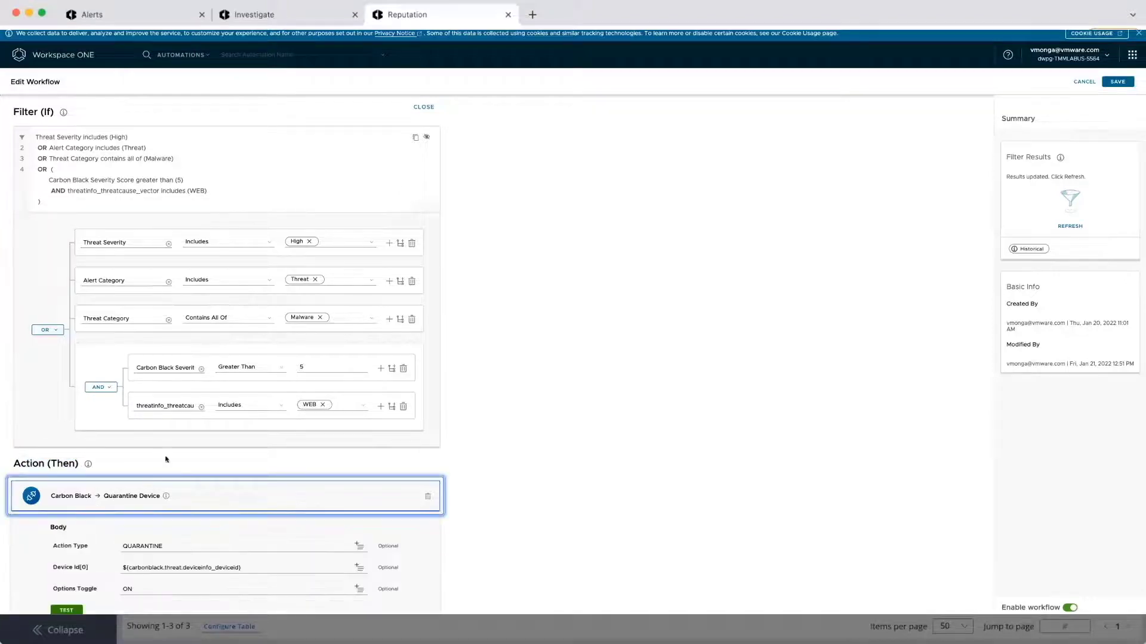
{"action": "scroll", "scroll_direction": "down", "scroll_amount": 3}
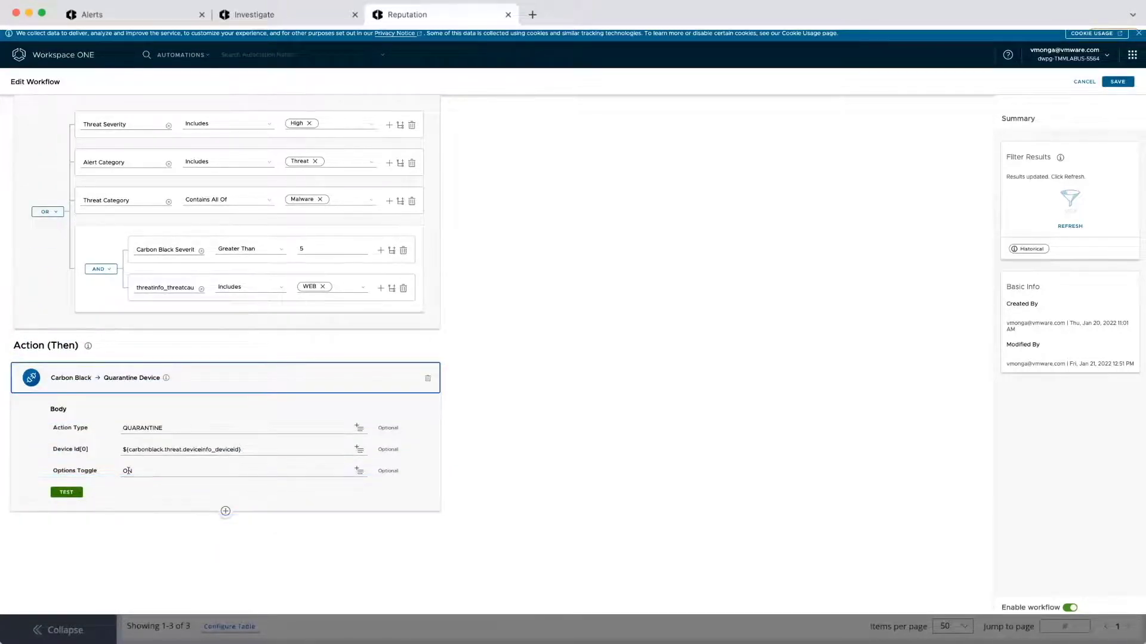